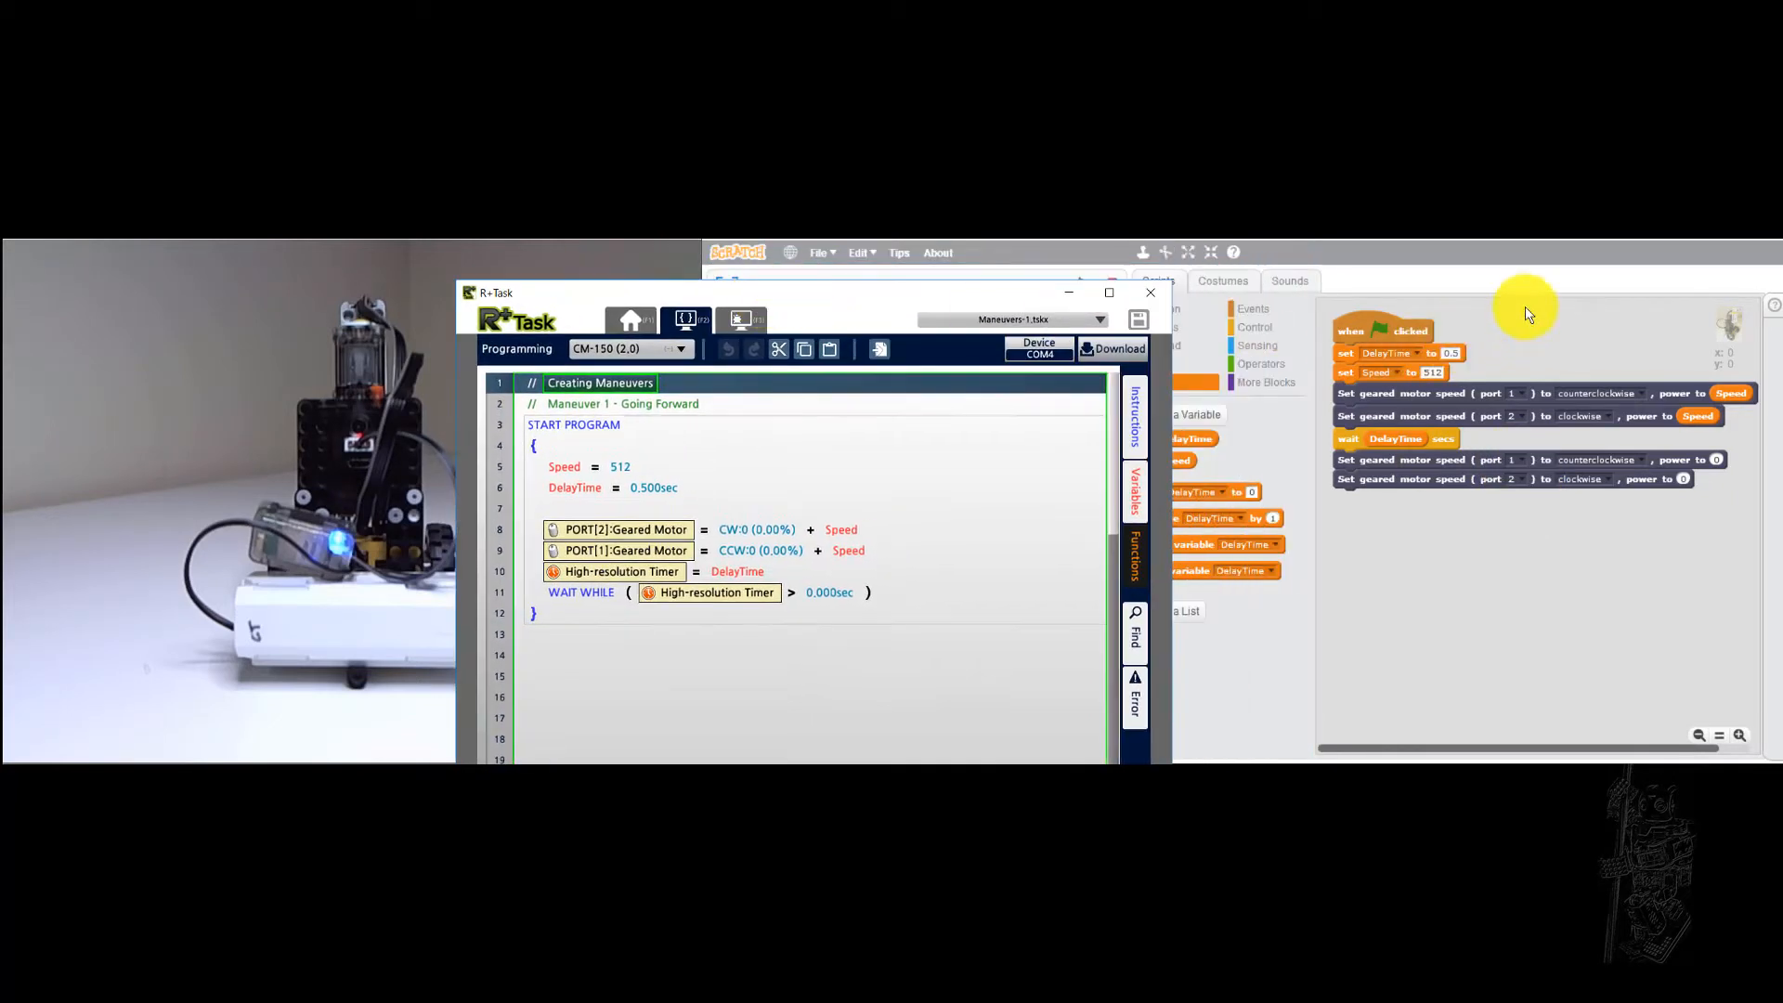
mouse_move(1330, 477)
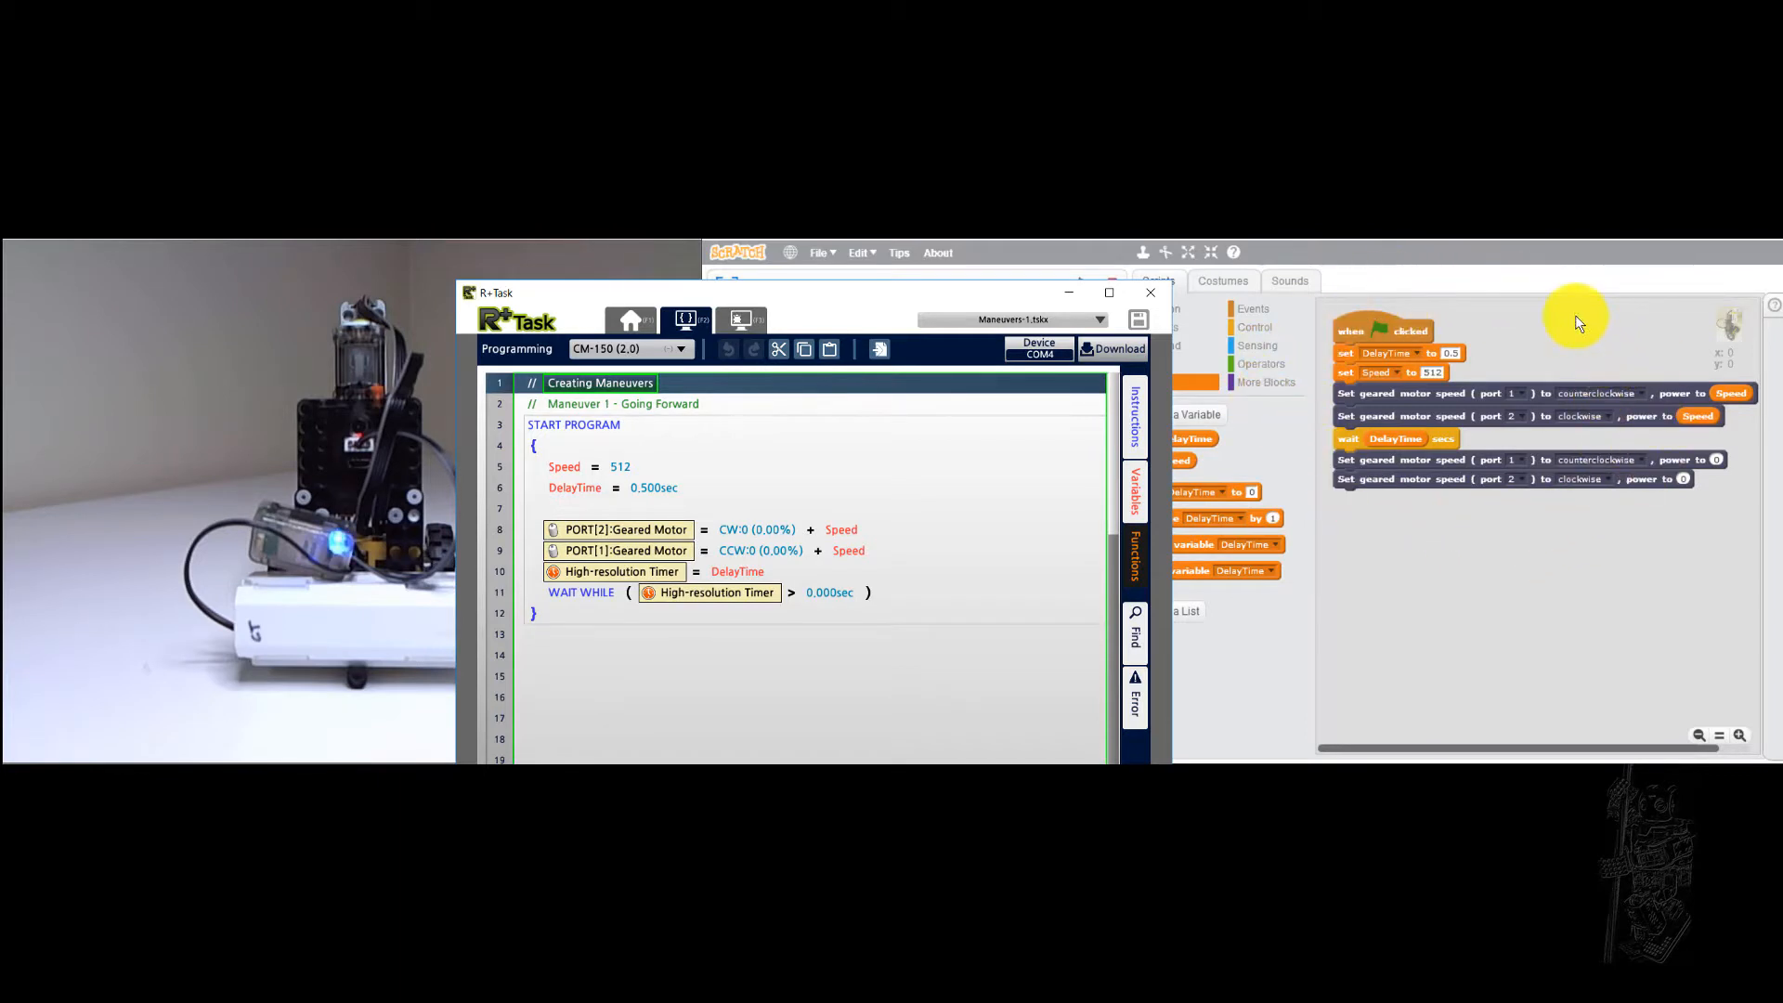
mouse_move(1425, 297)
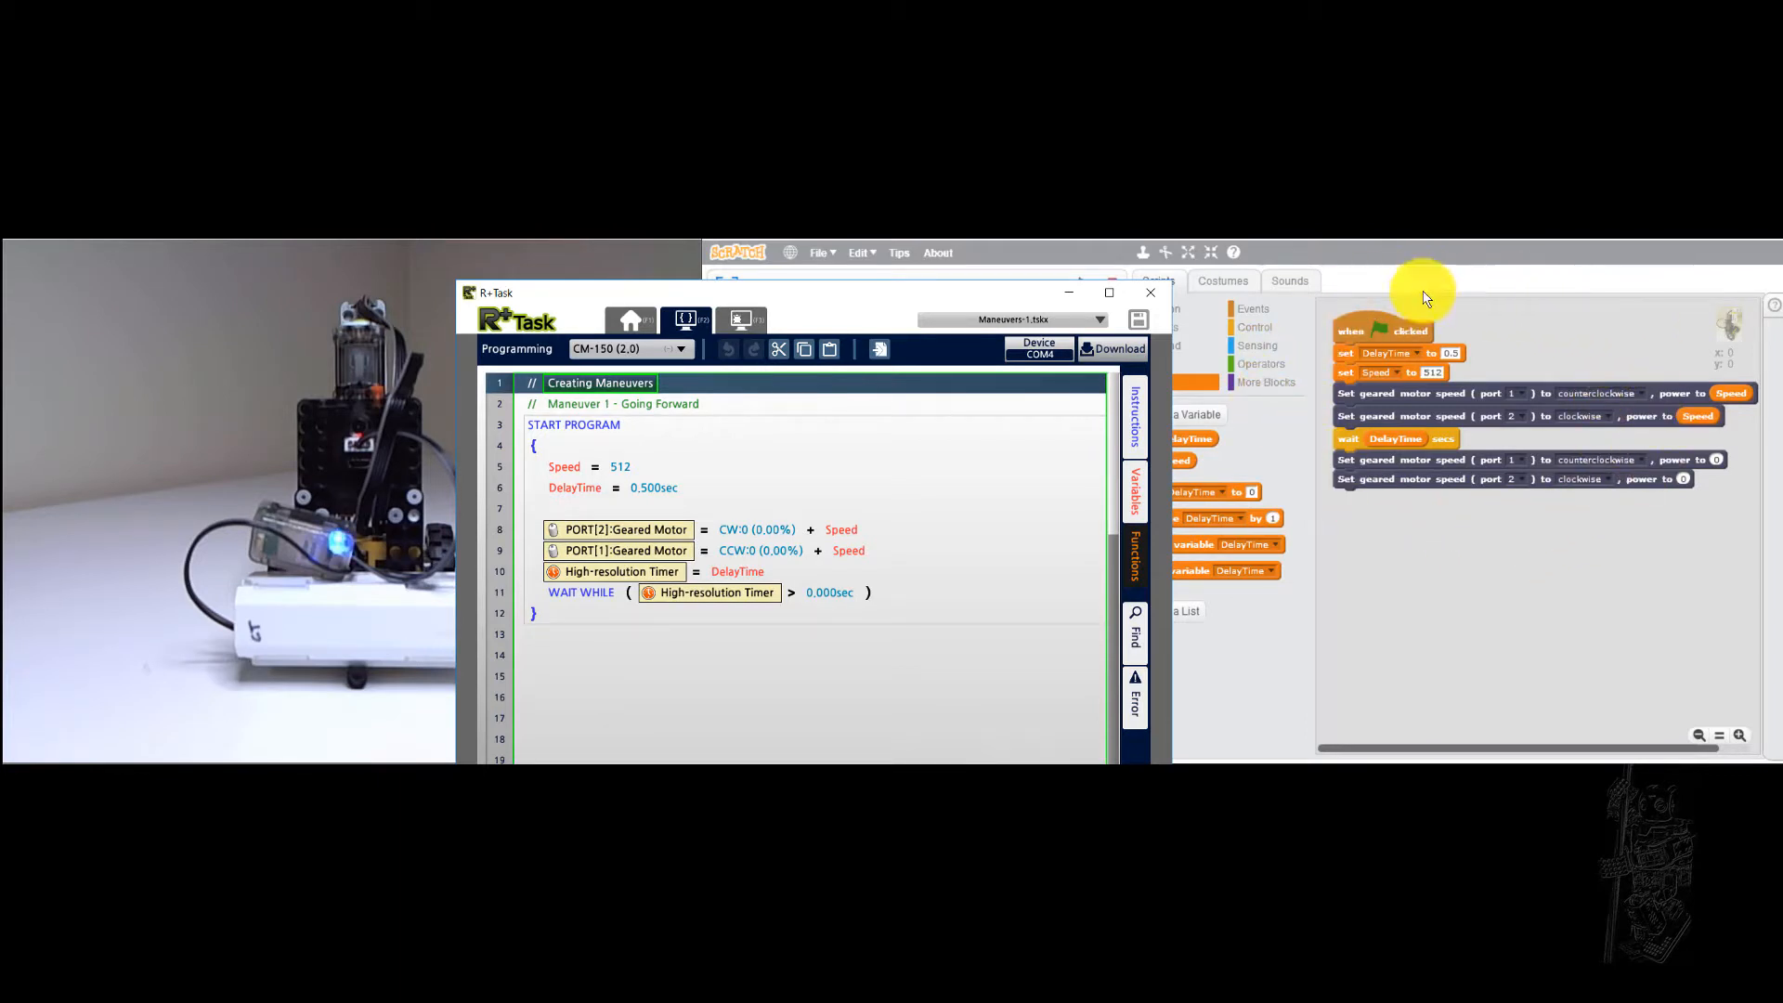
mouse_move(429, 507)
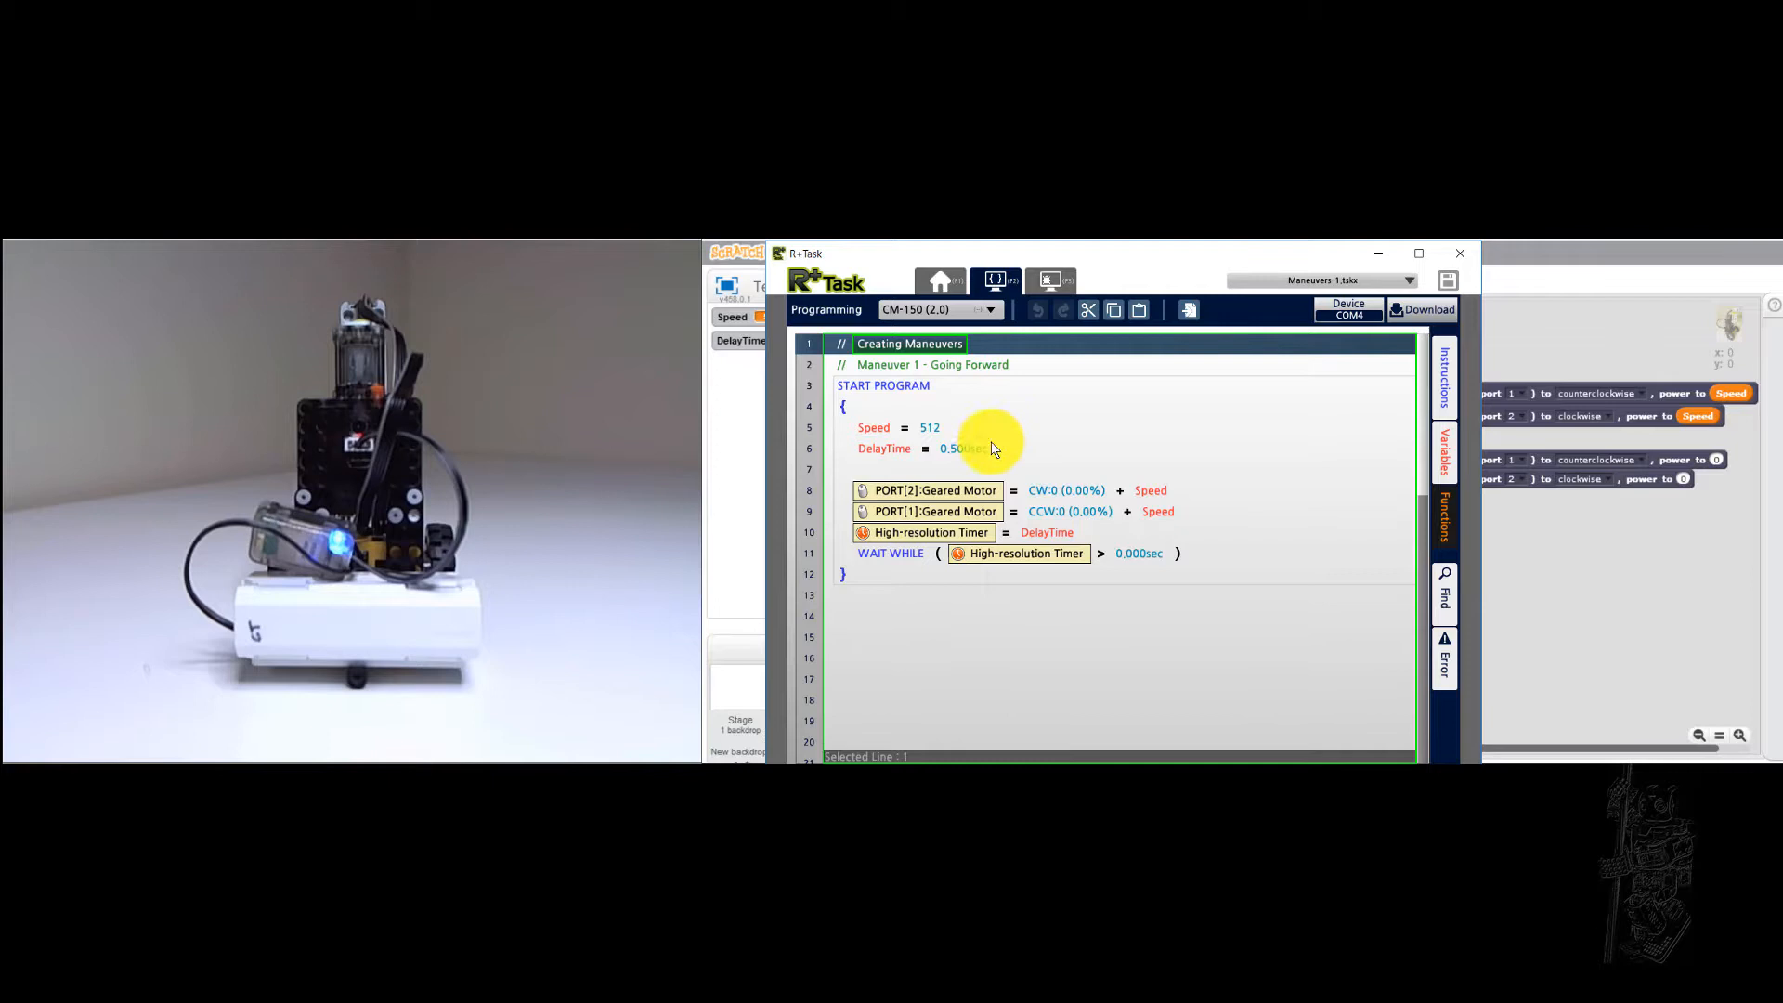
mouse_move(1029, 472)
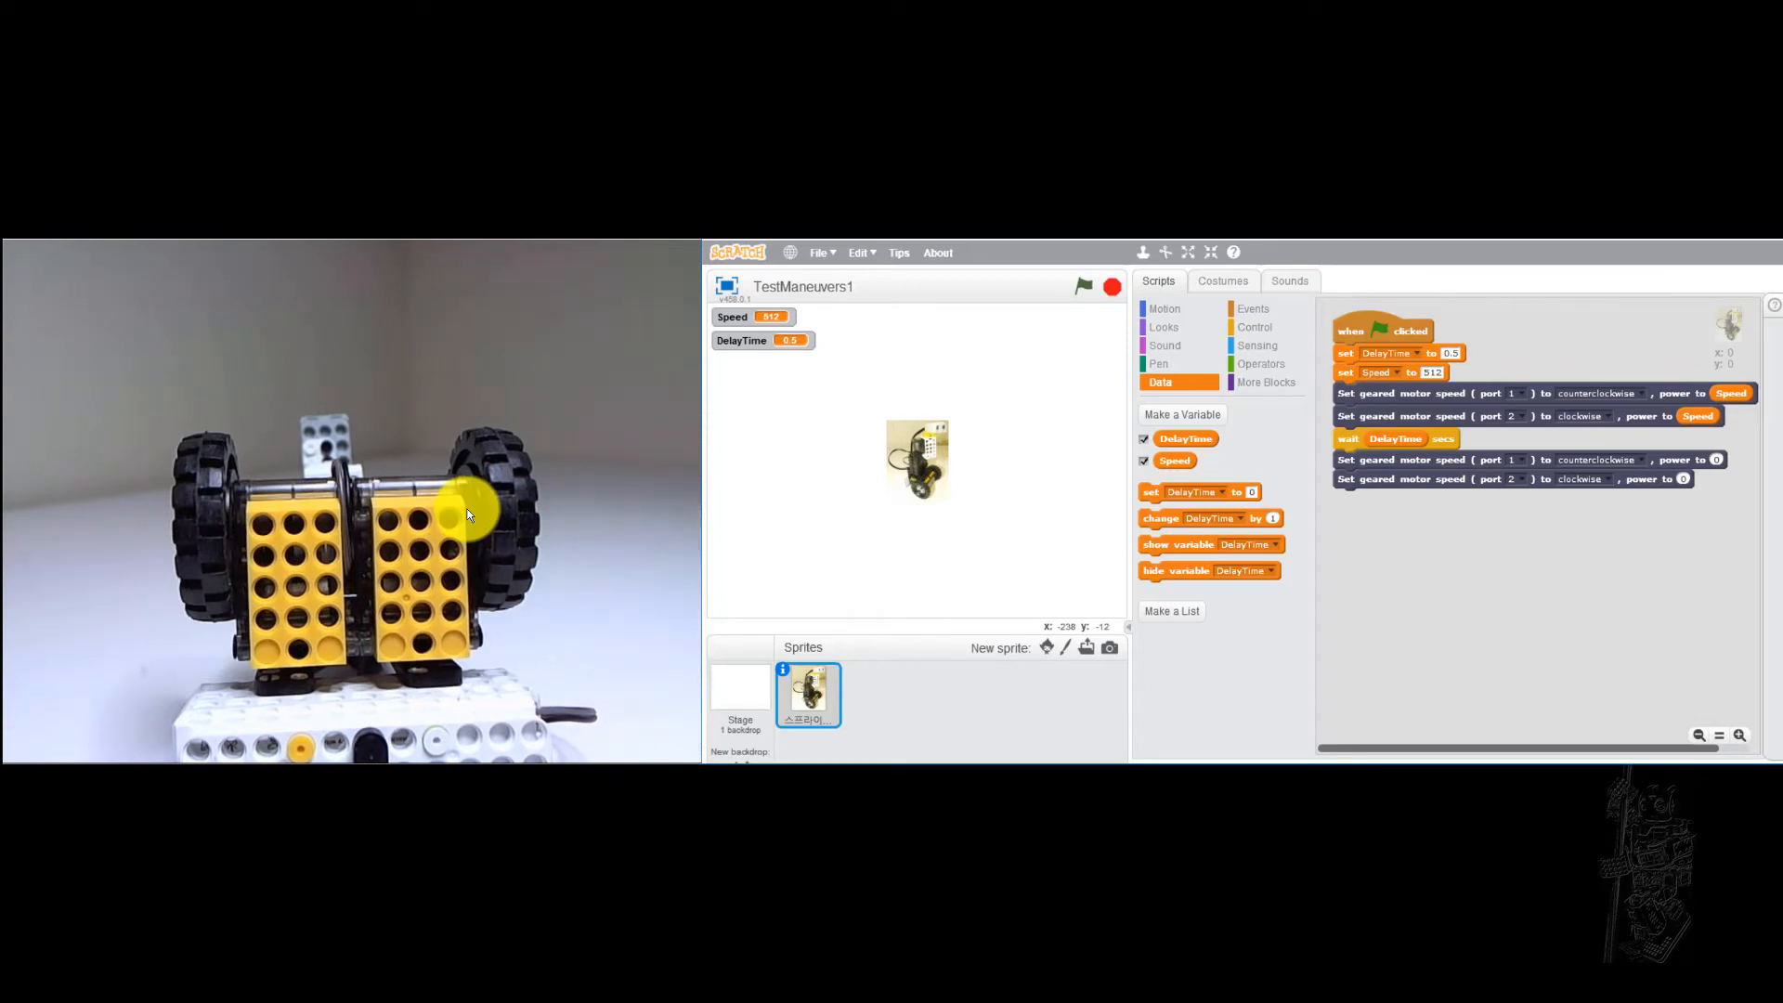
mouse_move(1392, 336)
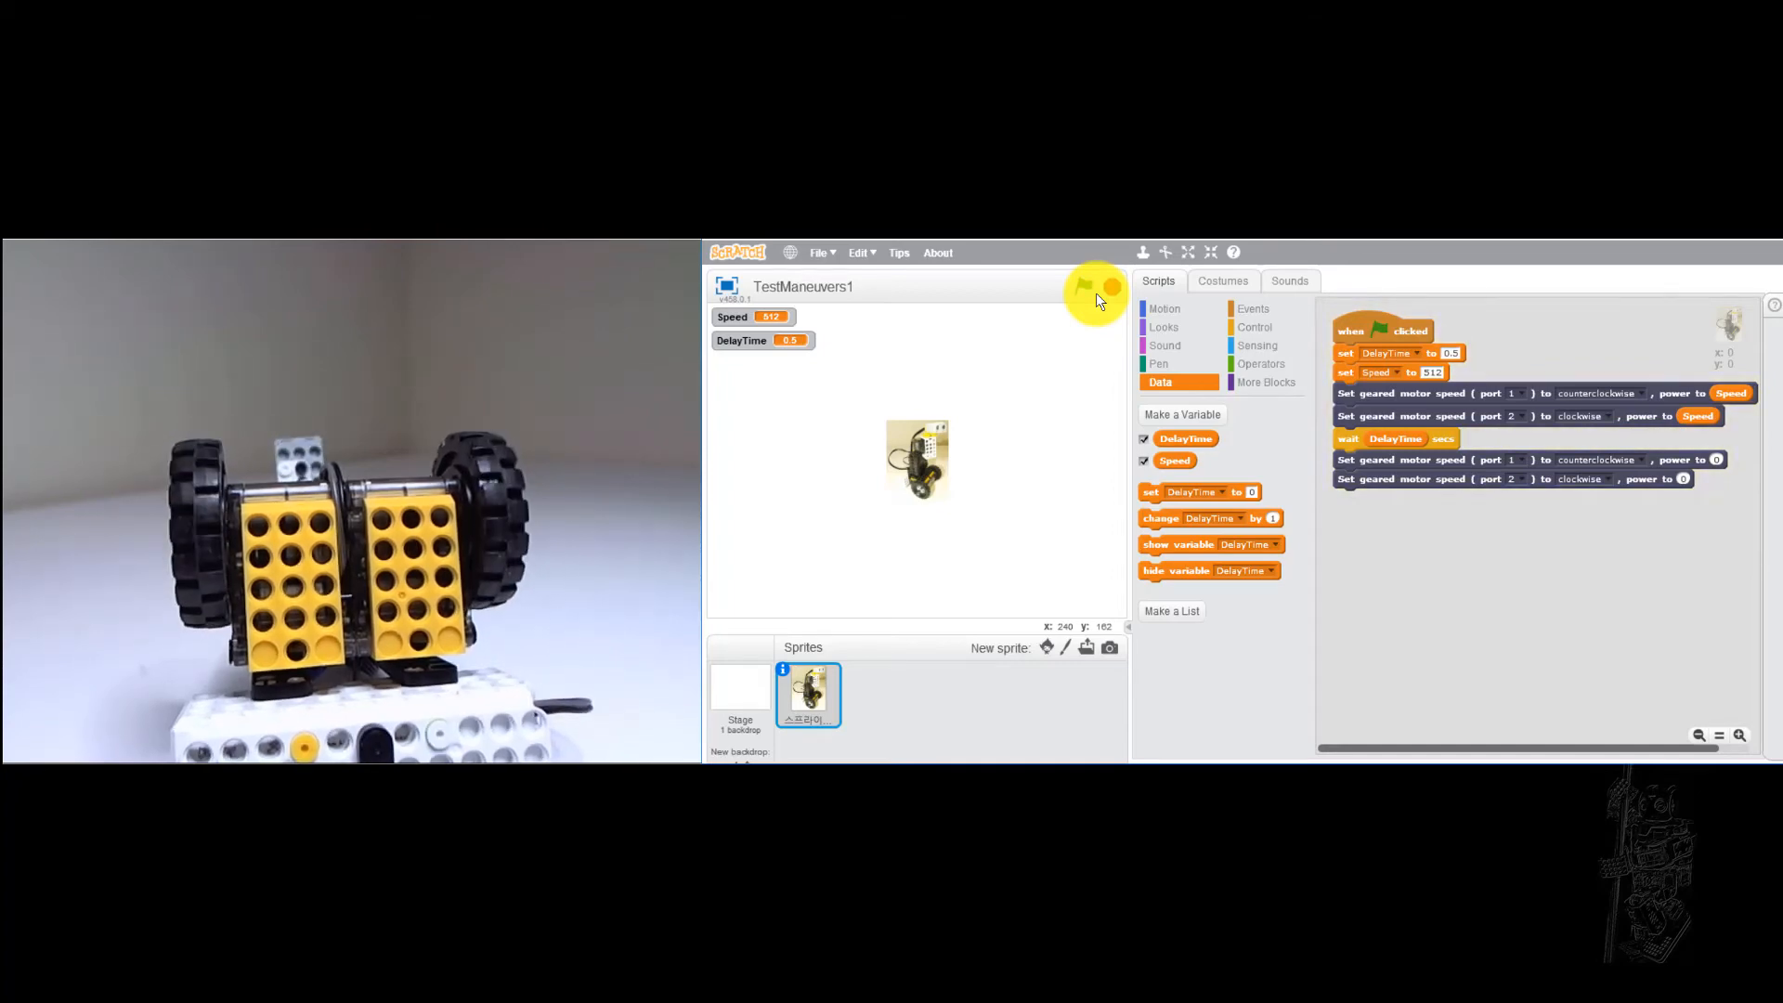
- Run the TestManeuvers1 forward-drive script on the CM-150 with the green flag
click(1083, 286)
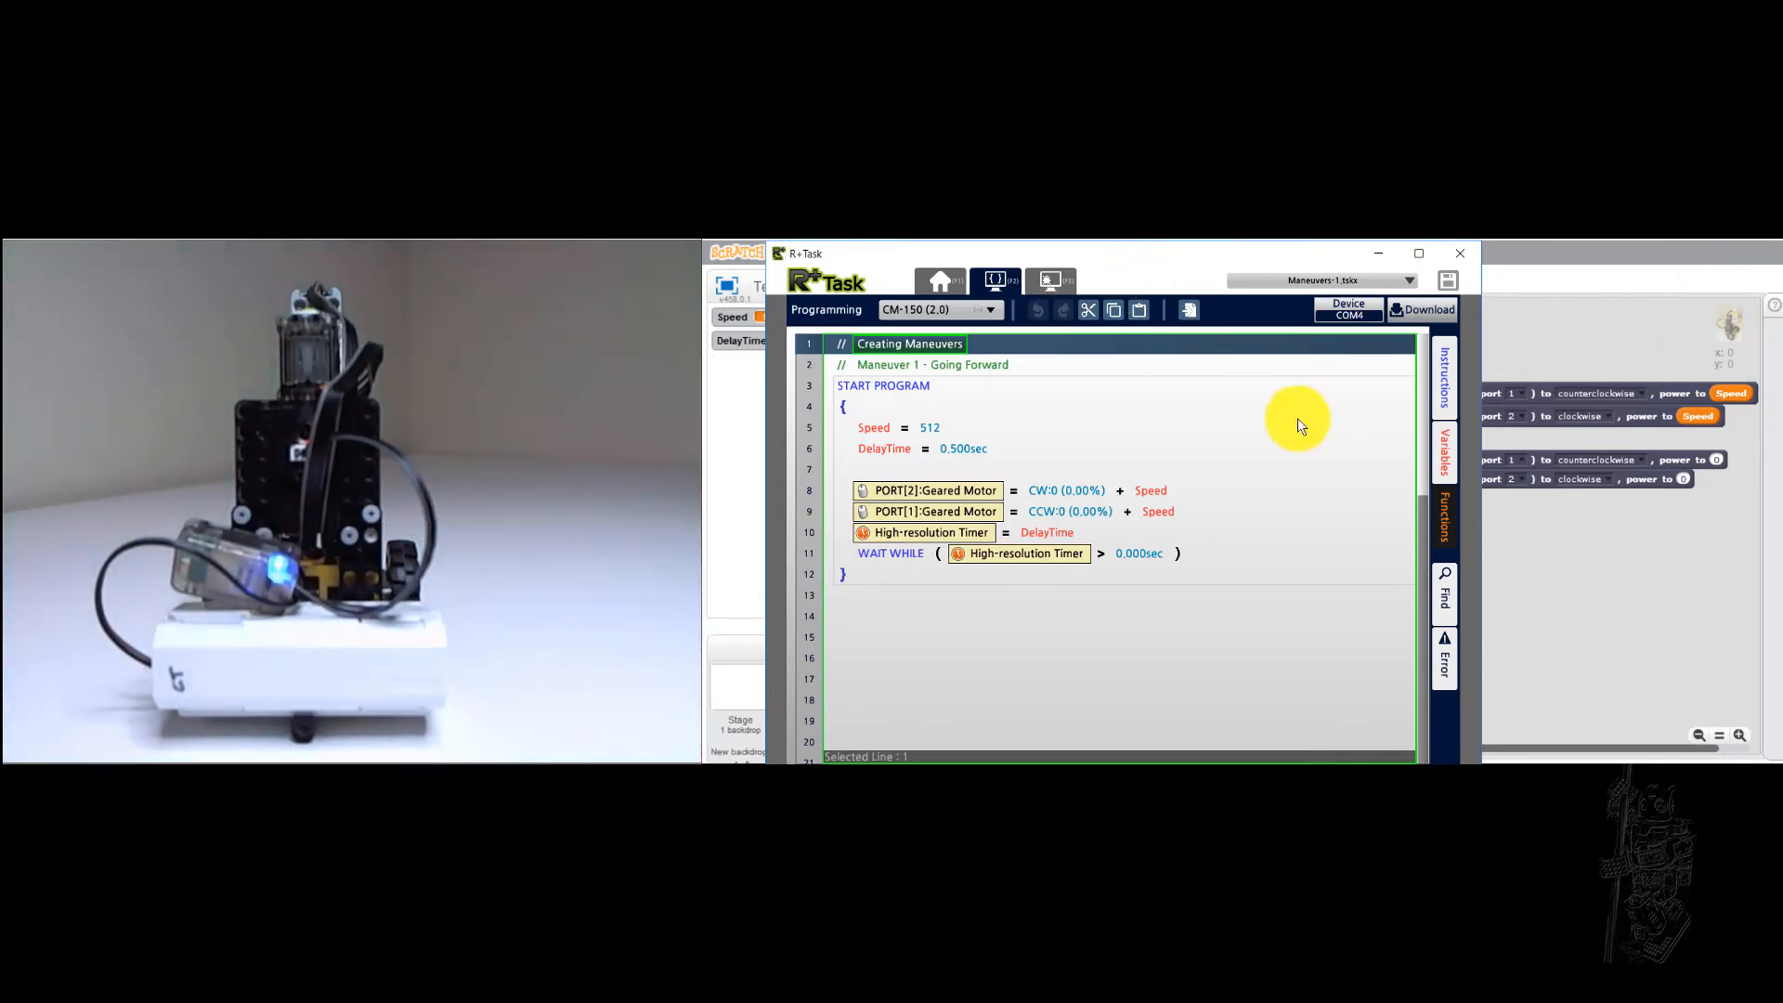
mouse_move(1339, 353)
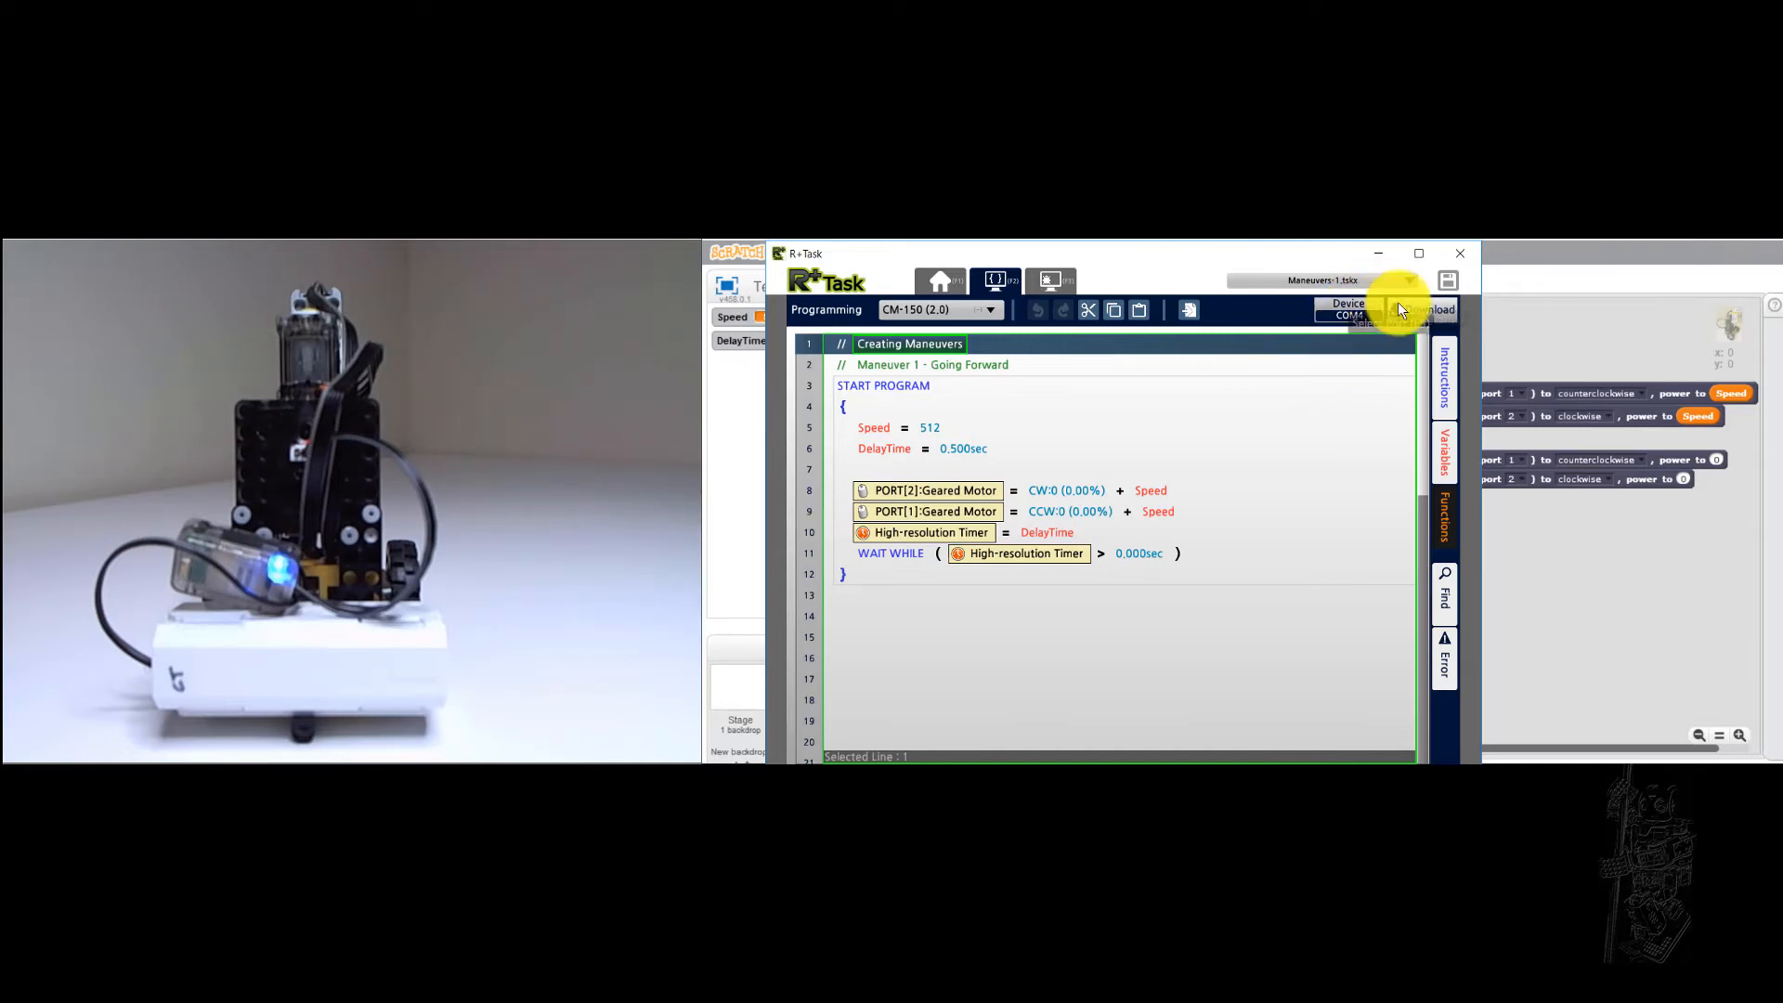
- Download the forward-drive program to the CM-150 on COM4
click(1397, 310)
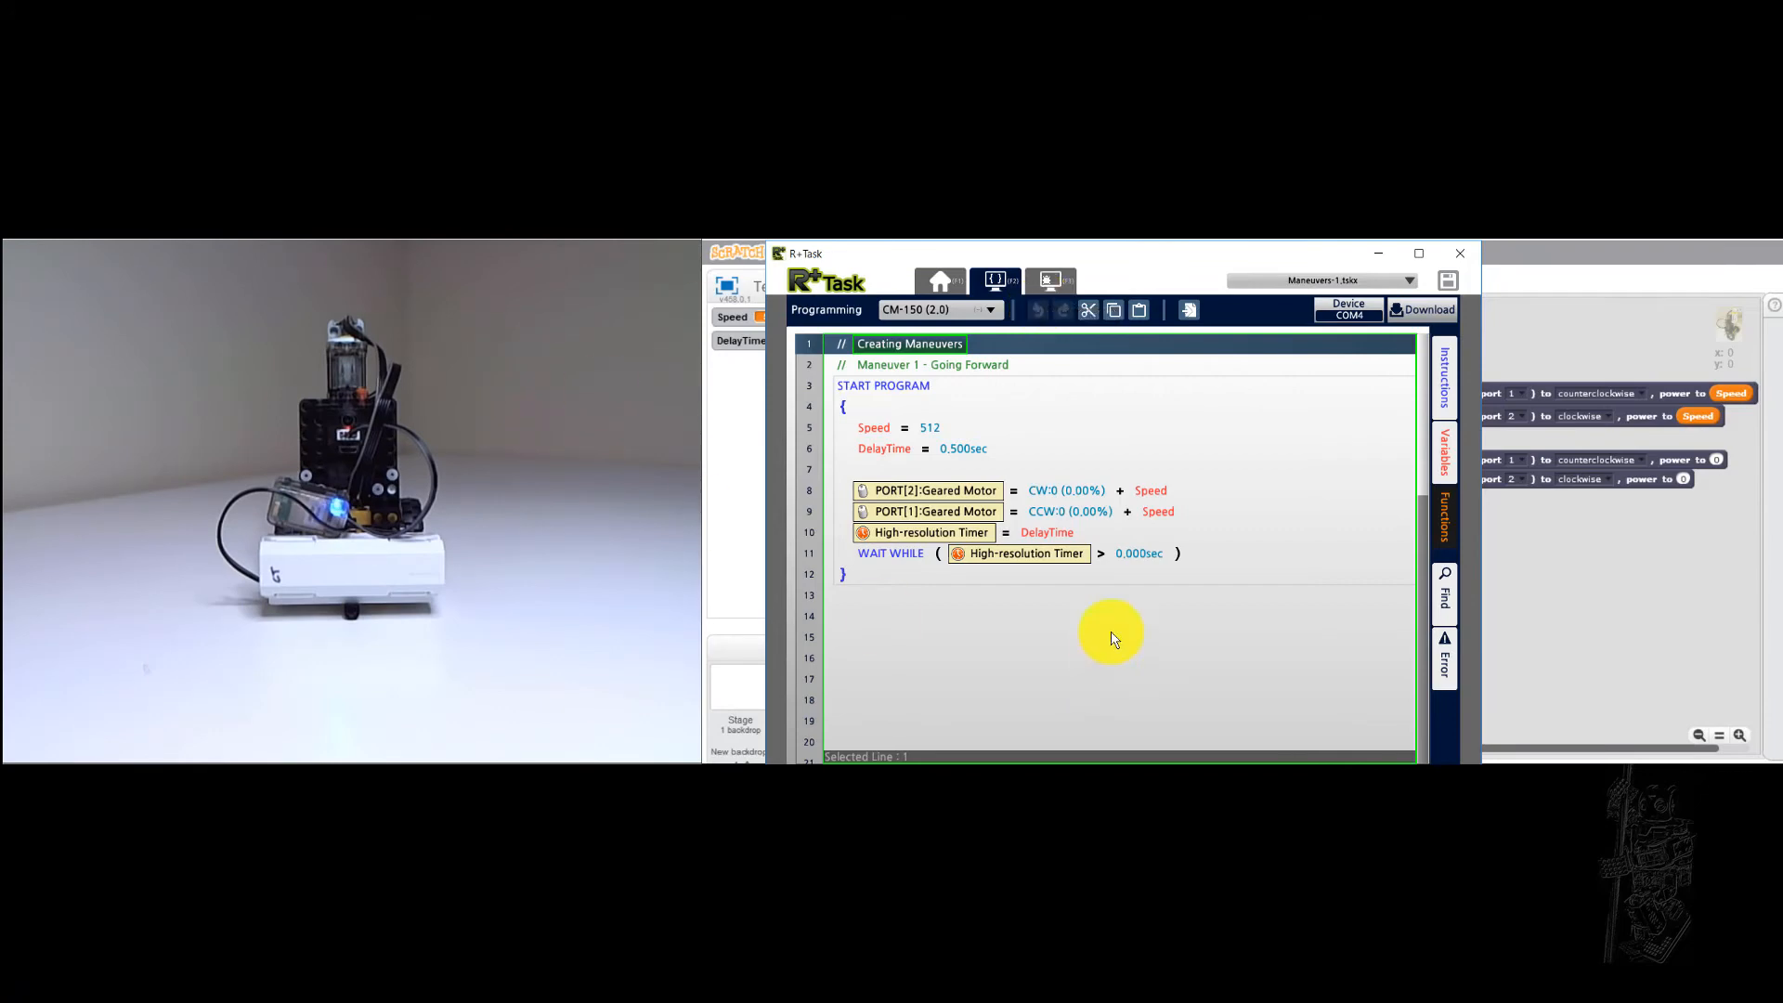
- Review the PORT[2] and PORT[1] geared-motor lines of the forward program
click(932, 491)
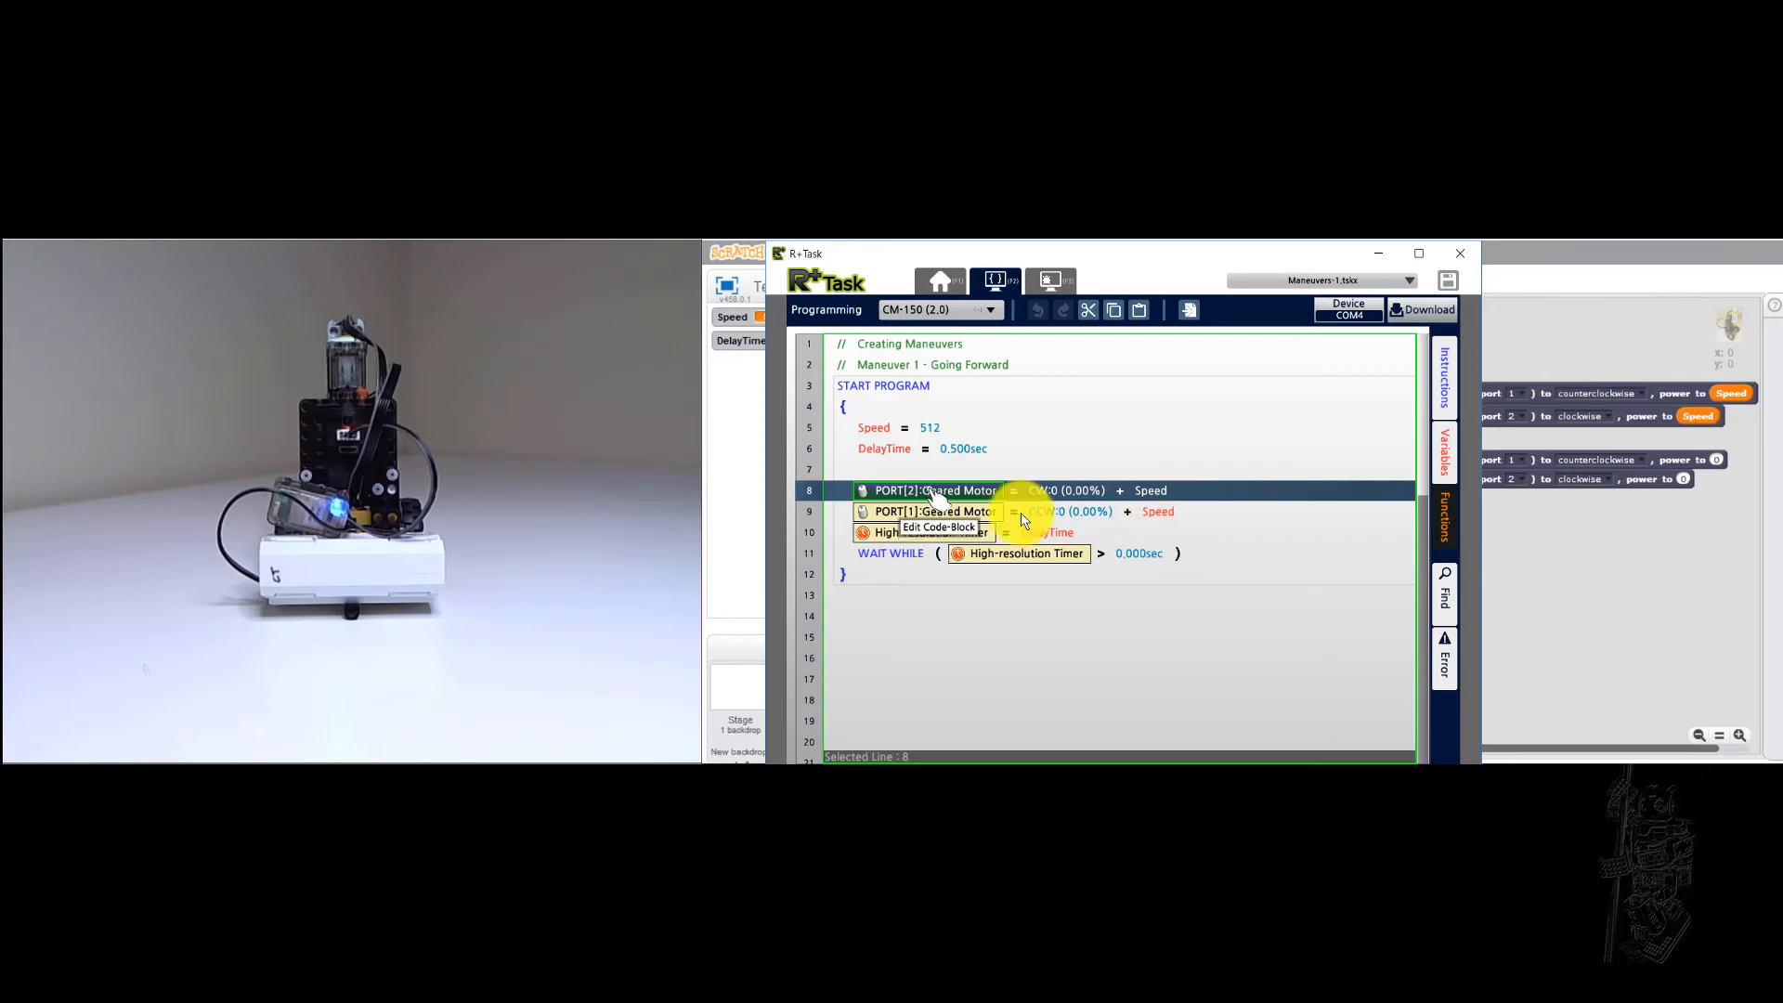
click(921, 511)
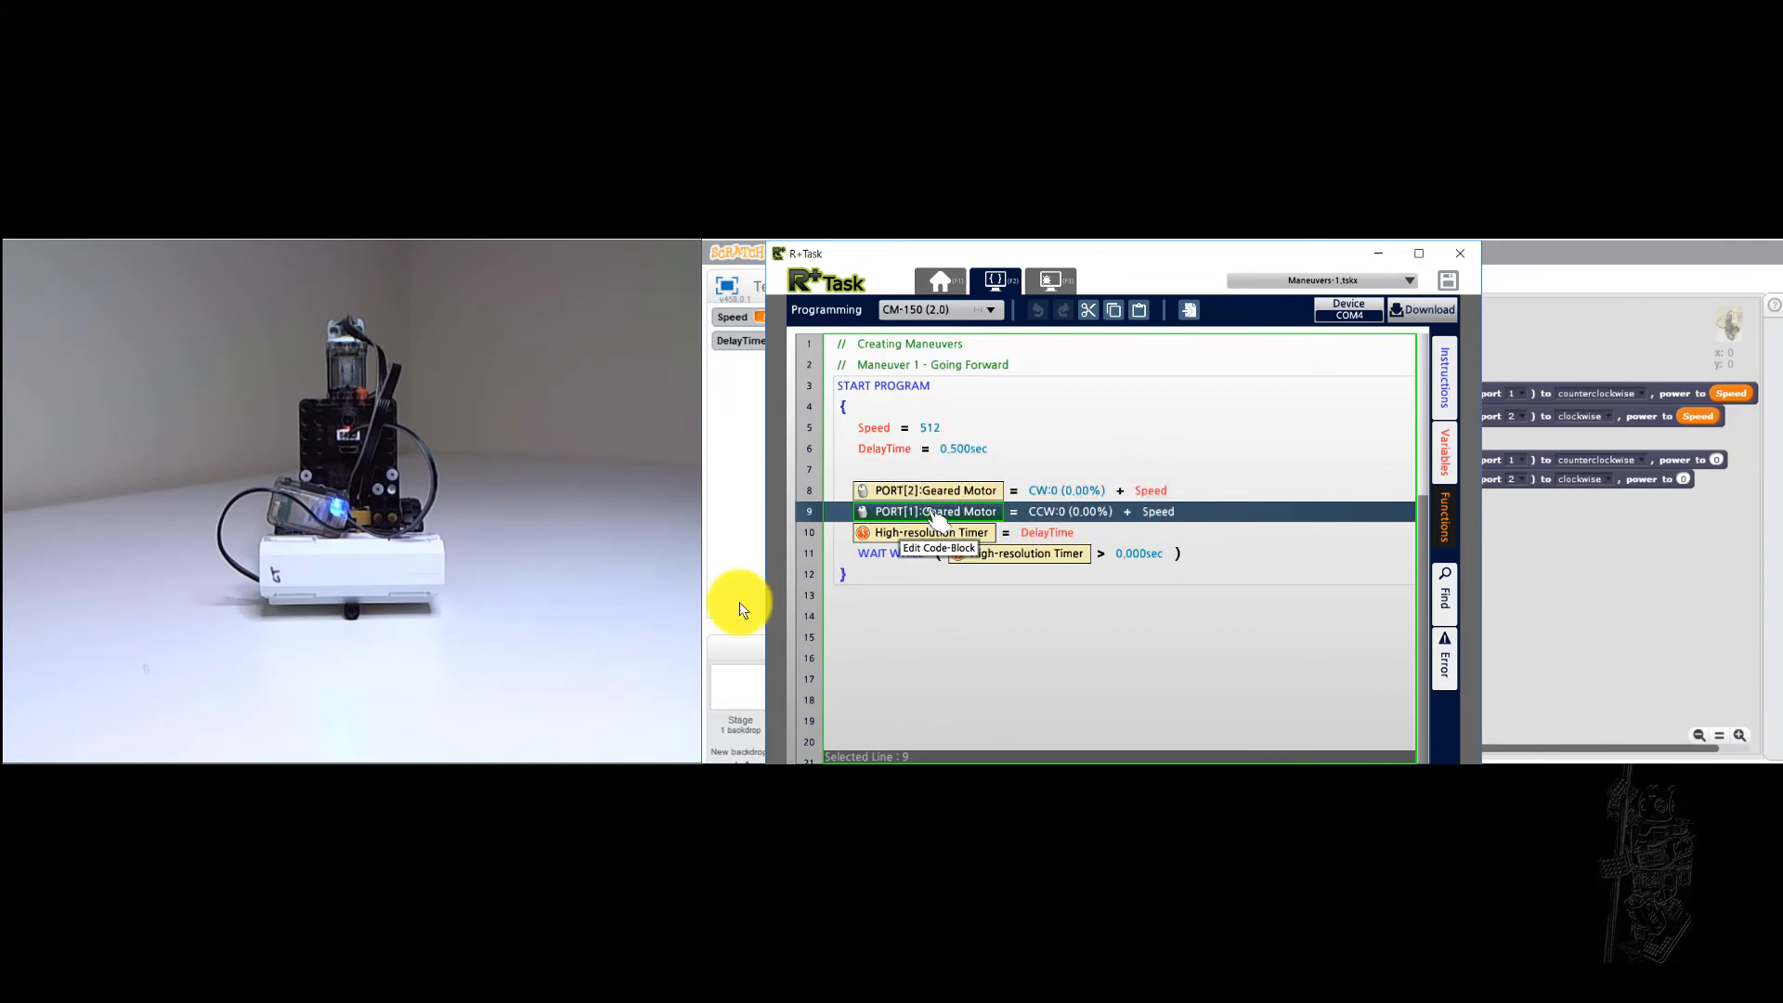
mouse_move(424, 517)
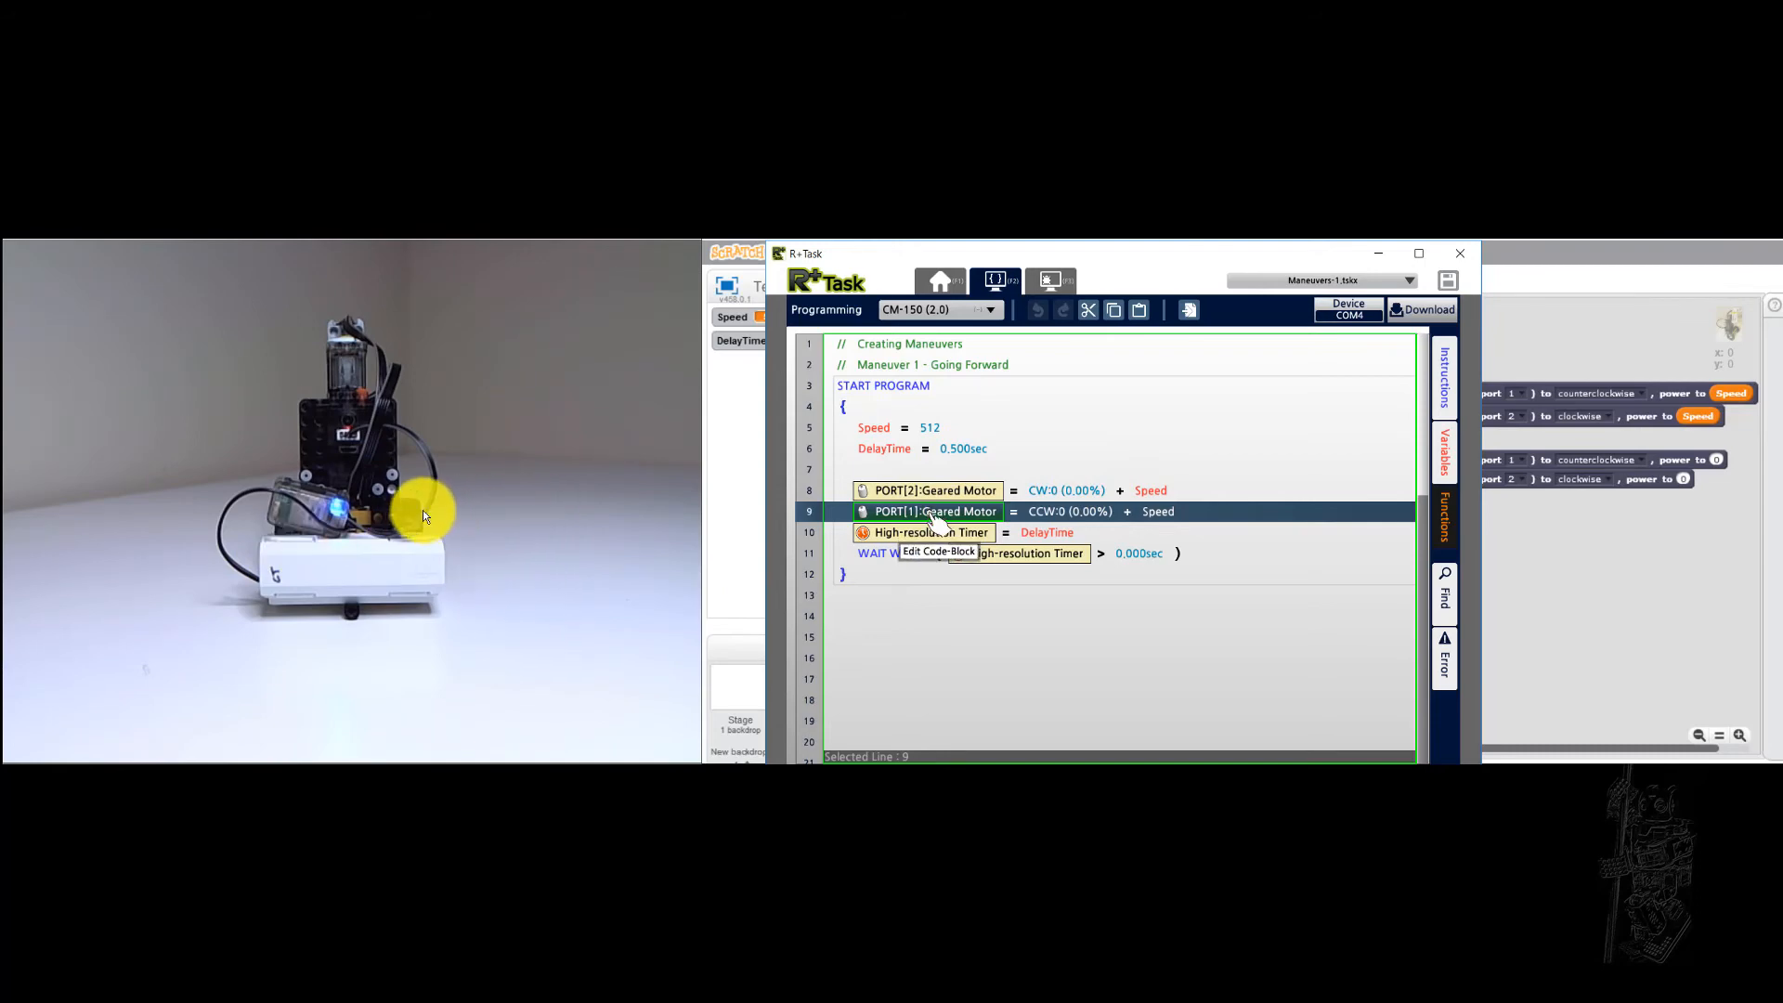
mouse_move(39, 499)
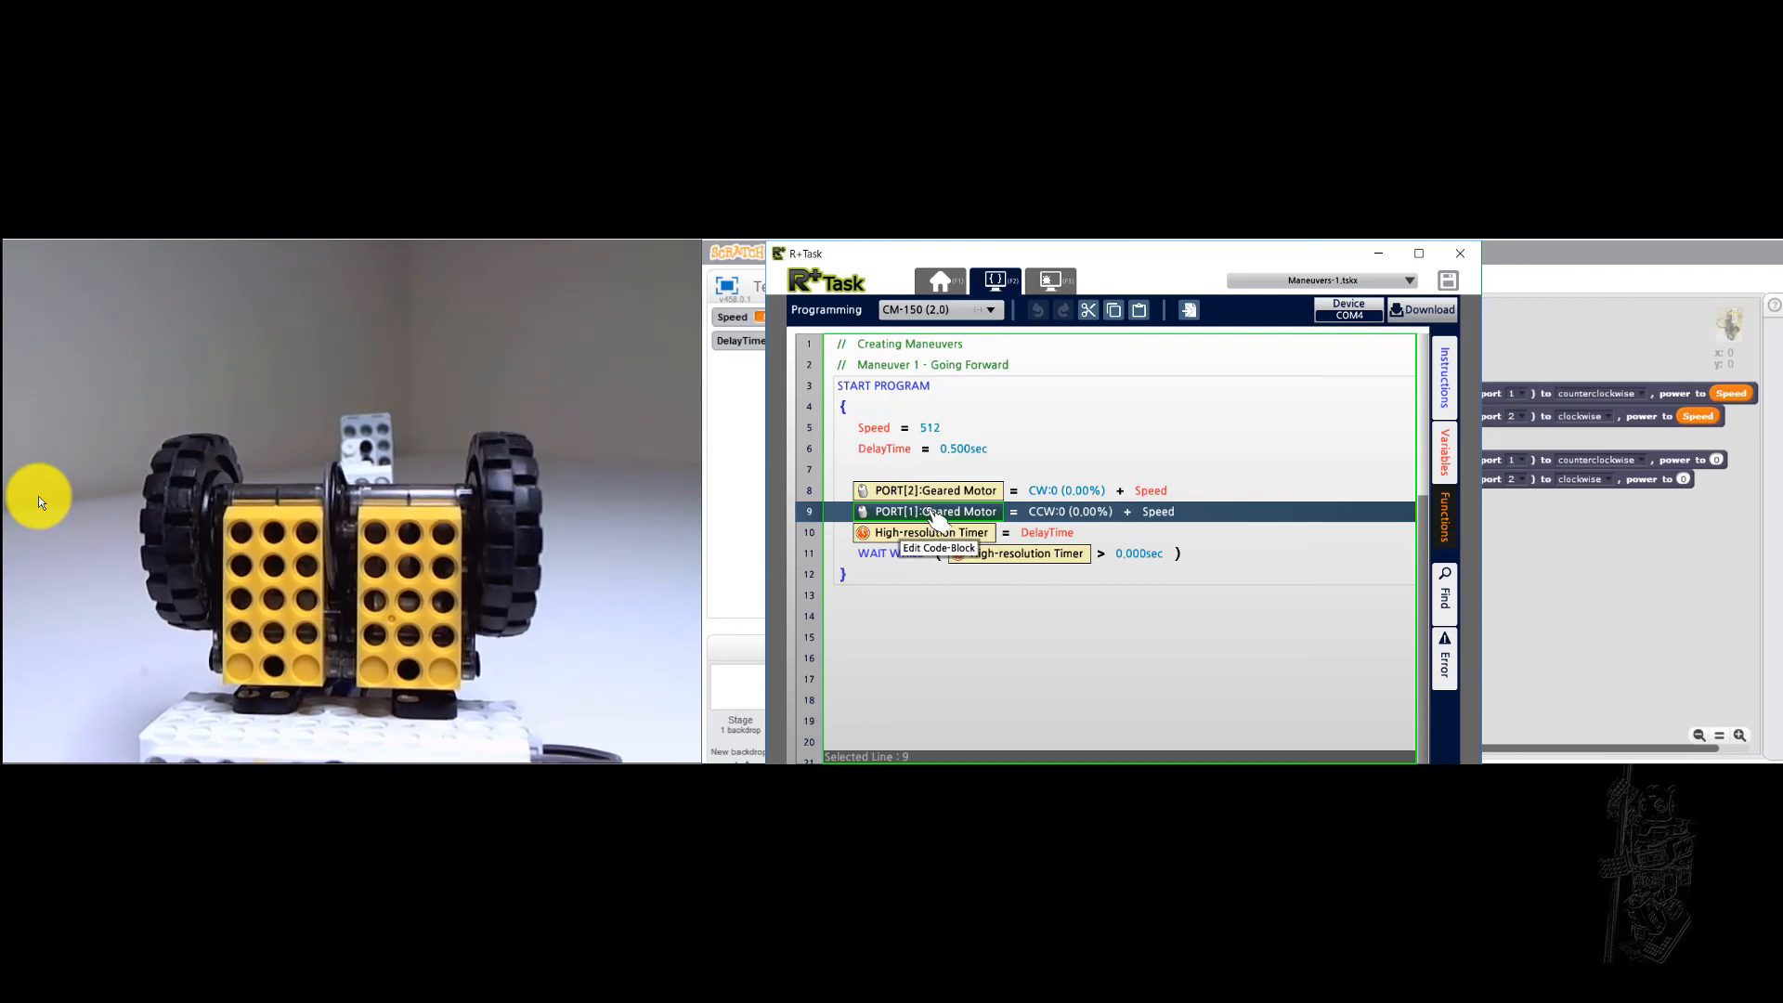
mouse_move(630, 716)
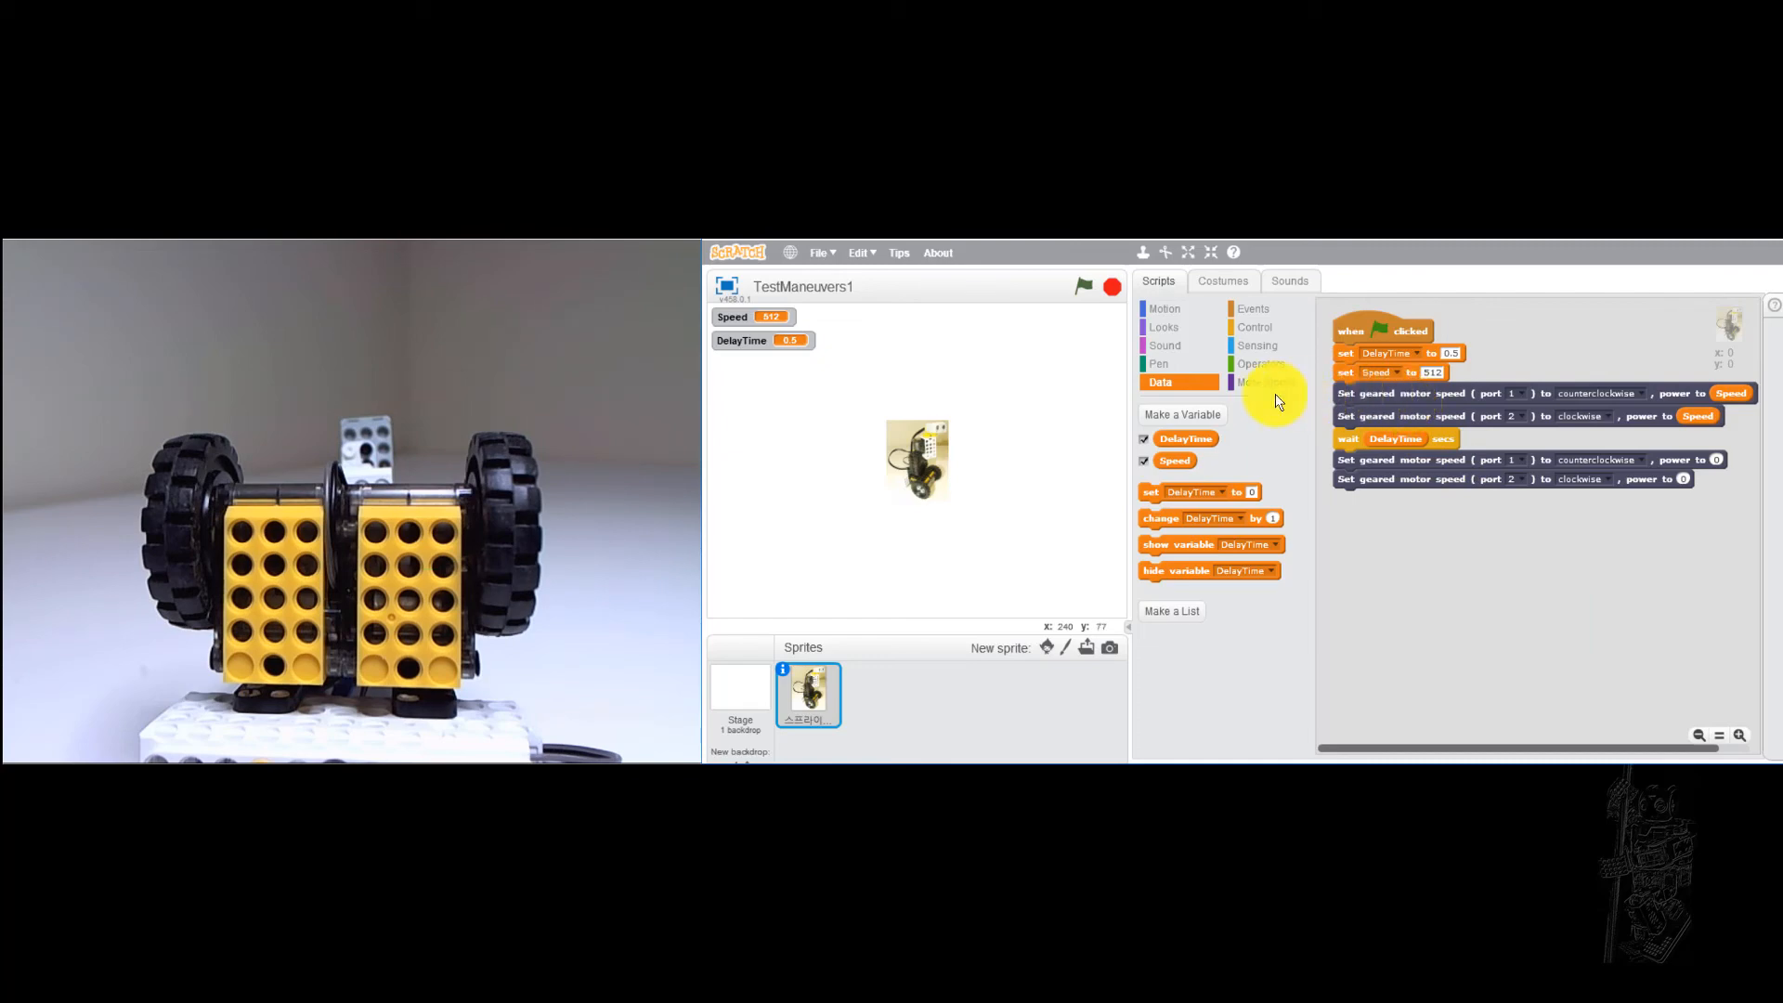
- Show the More Blocks robot extension category for the CM-150
click(1265, 380)
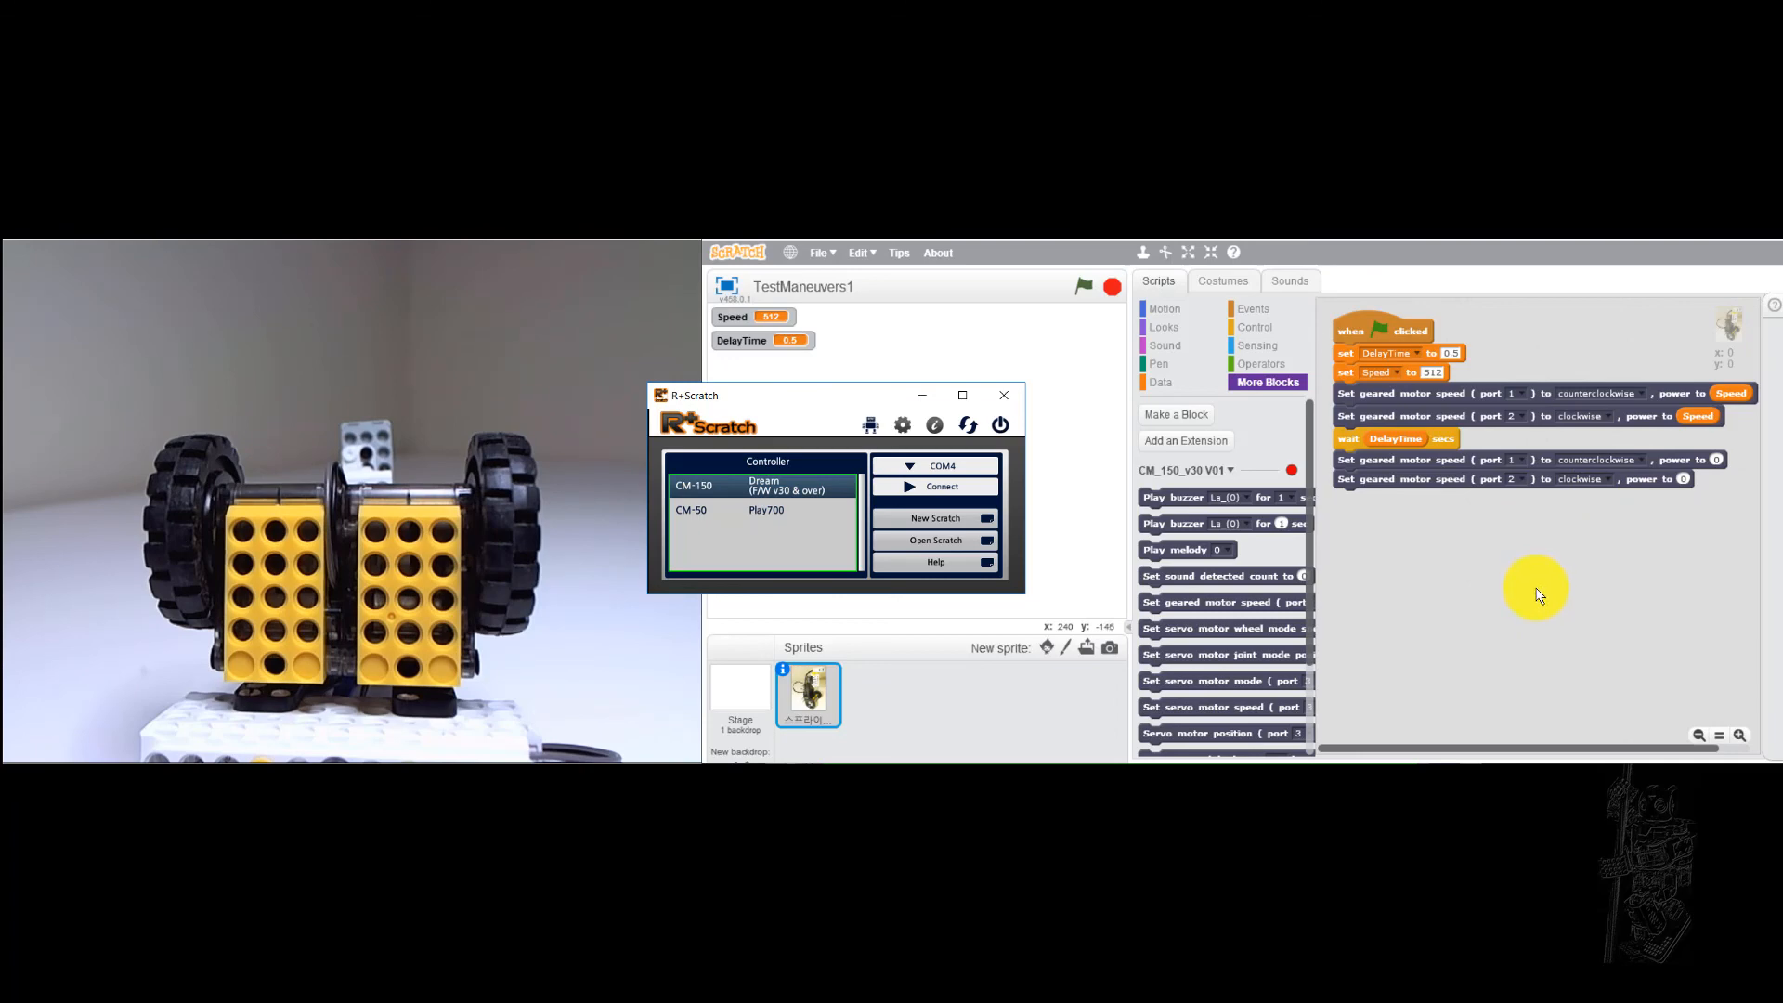
mouse_move(1324, 534)
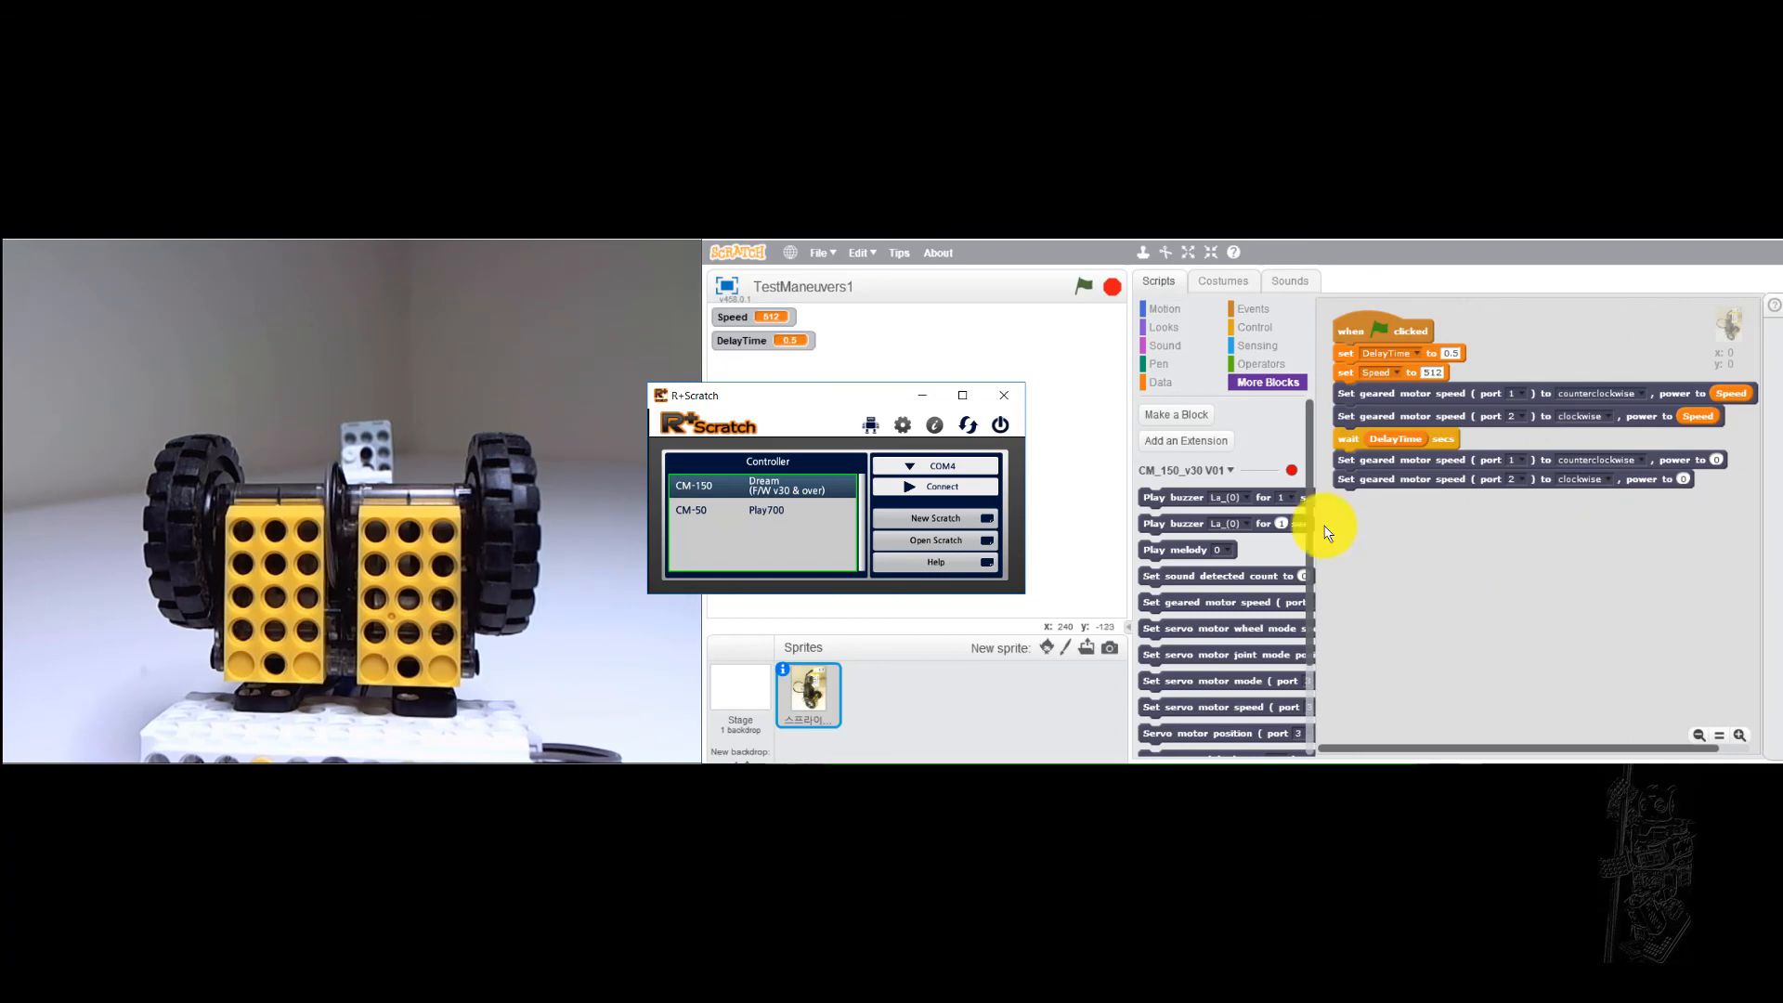